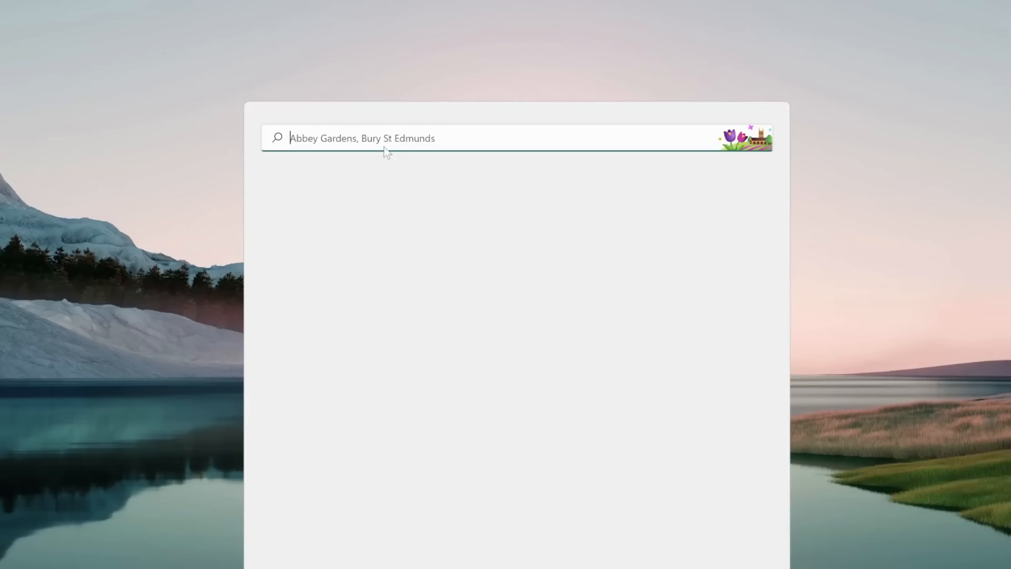
Launch Network Connections by running NCPA.CPL from the Windows Run dialog.
{"action": "type", "text": "ru"}
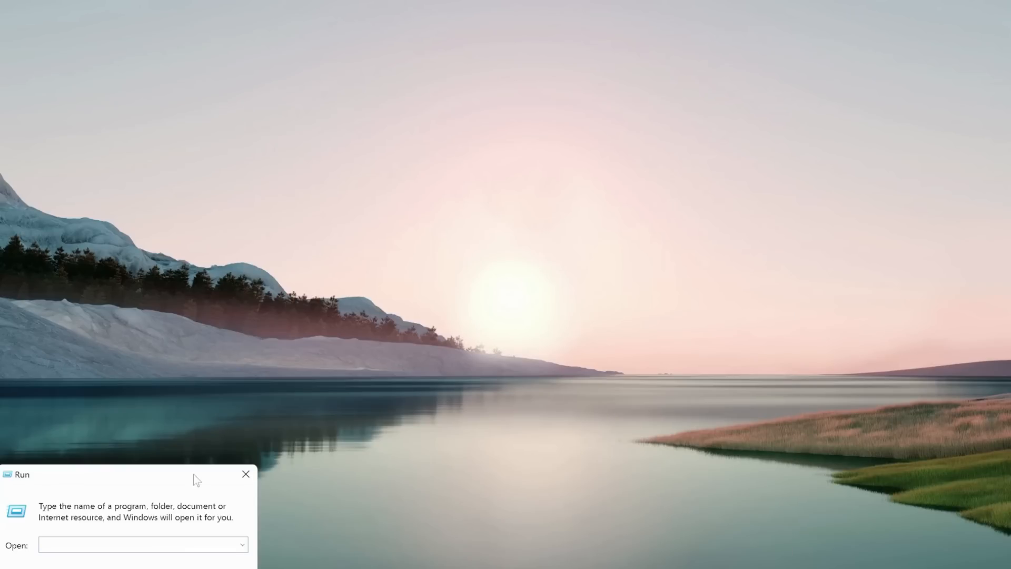
{"action": "type", "text": "NCPA.CPL"}
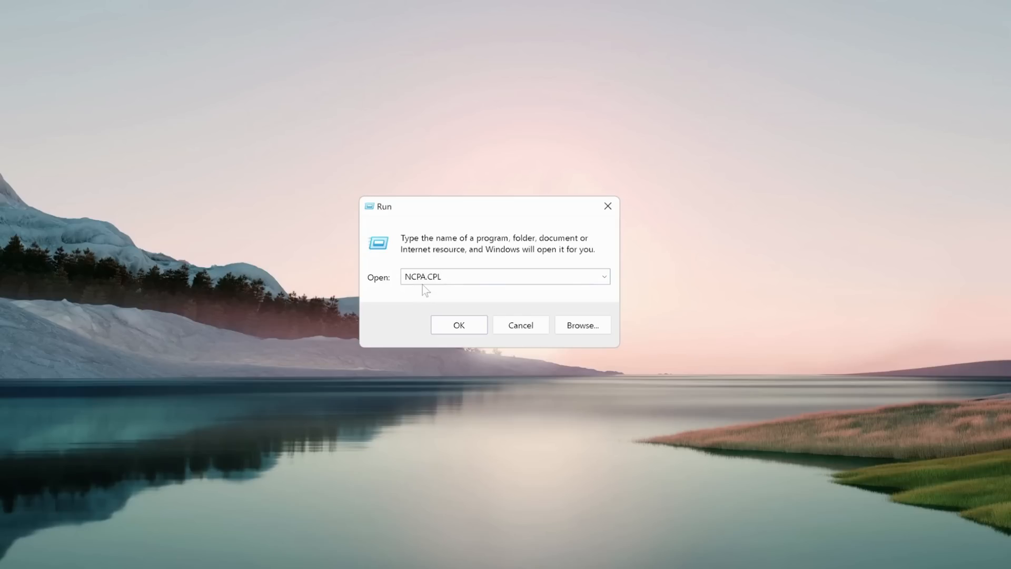
{"action": "left_click", "coordinate": [459, 324]}
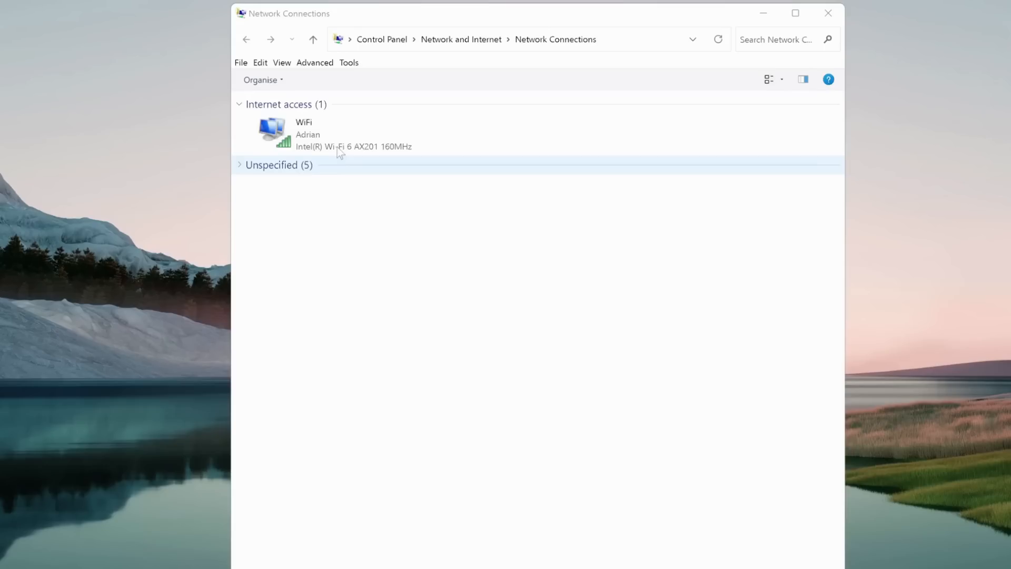
{"action": "mouse_move", "coordinate": [328, 139]}
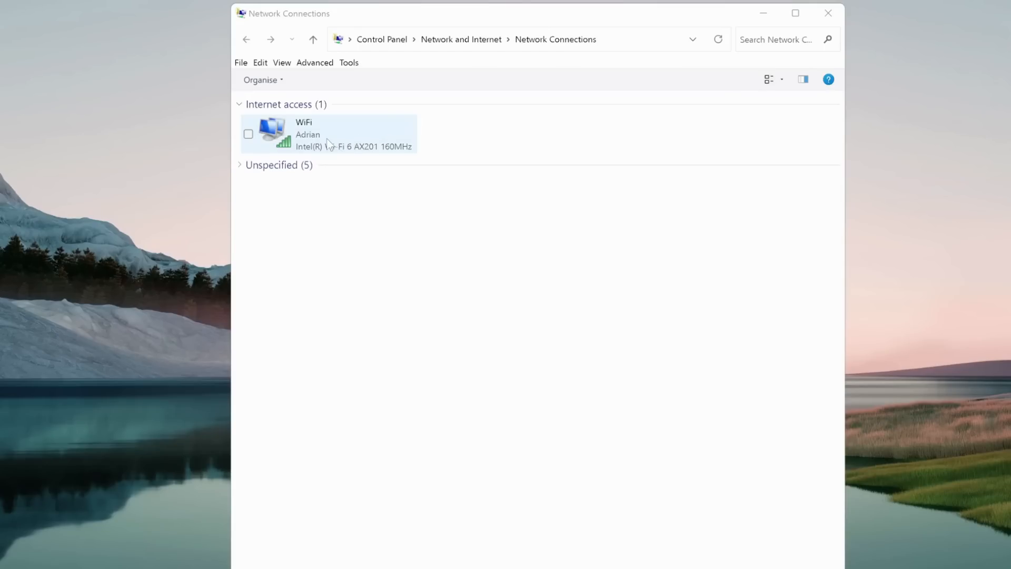
Open the WiFi connection's Properties from its context menu.
{"action": "left_click", "coordinate": [329, 133]}
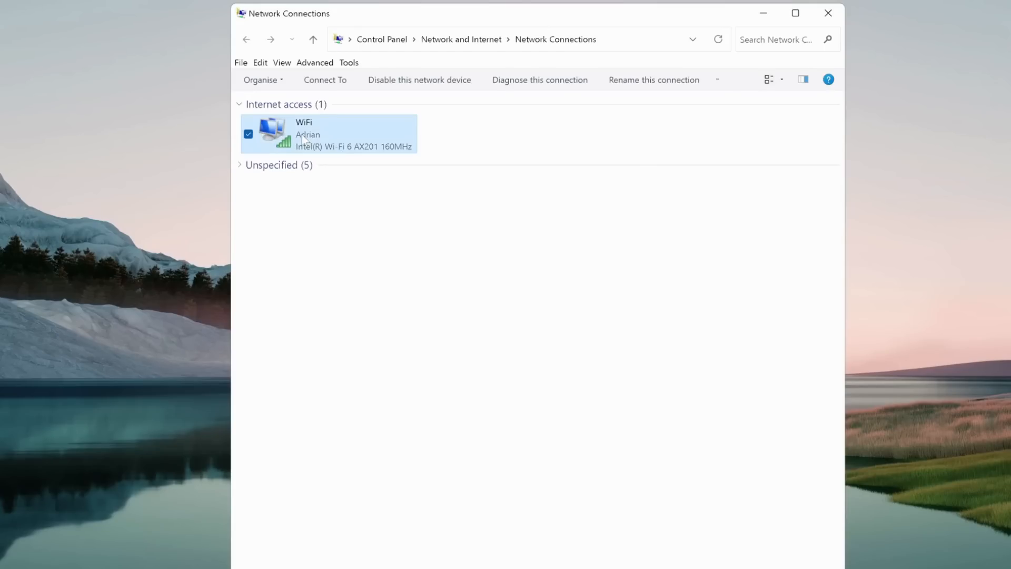
{"action": "right_click", "coordinate": [328, 133]}
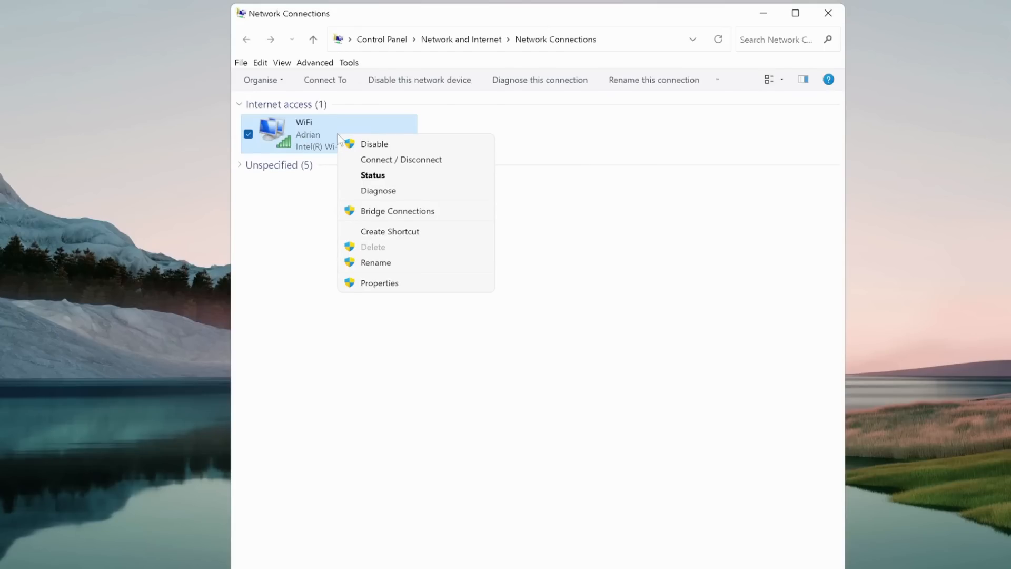
{"action": "left_click", "coordinate": [416, 291]}
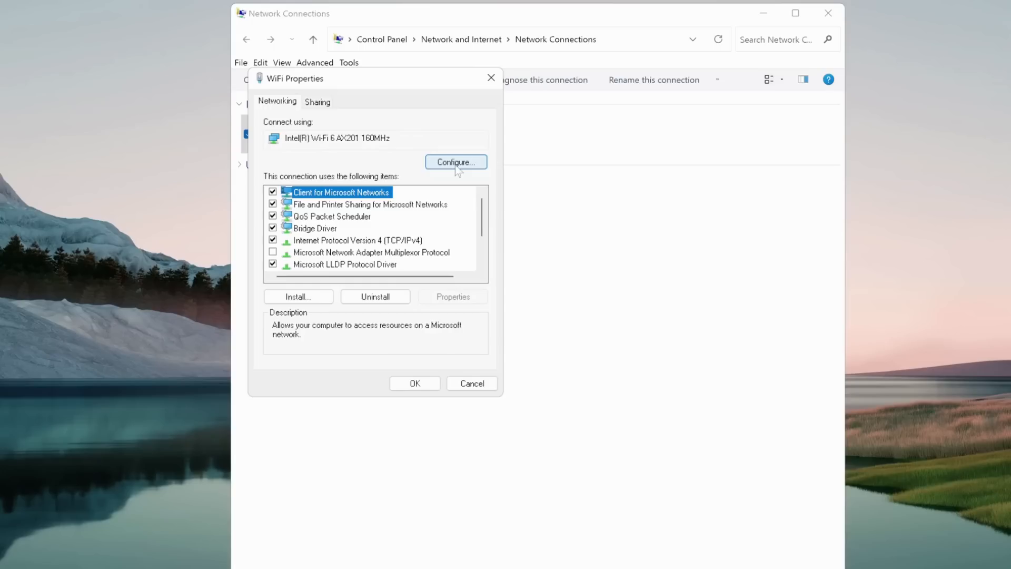
Set Fat Channel Intolerant to Enabled in the Intel Wi-Fi adapter's advanced settings.
{"action": "left_click", "coordinate": [455, 161]}
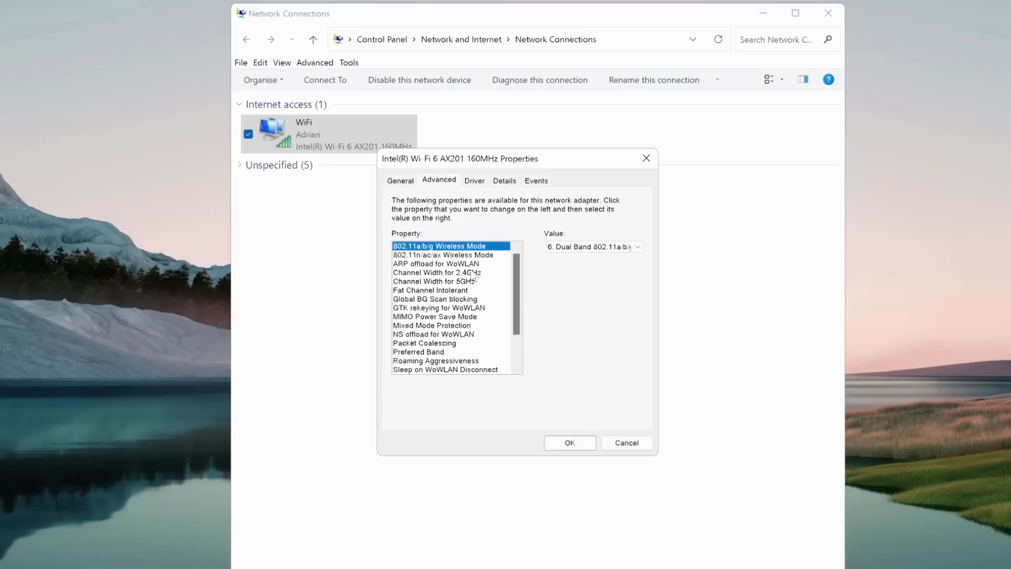
{"action": "mouse_move", "coordinate": [429, 298]}
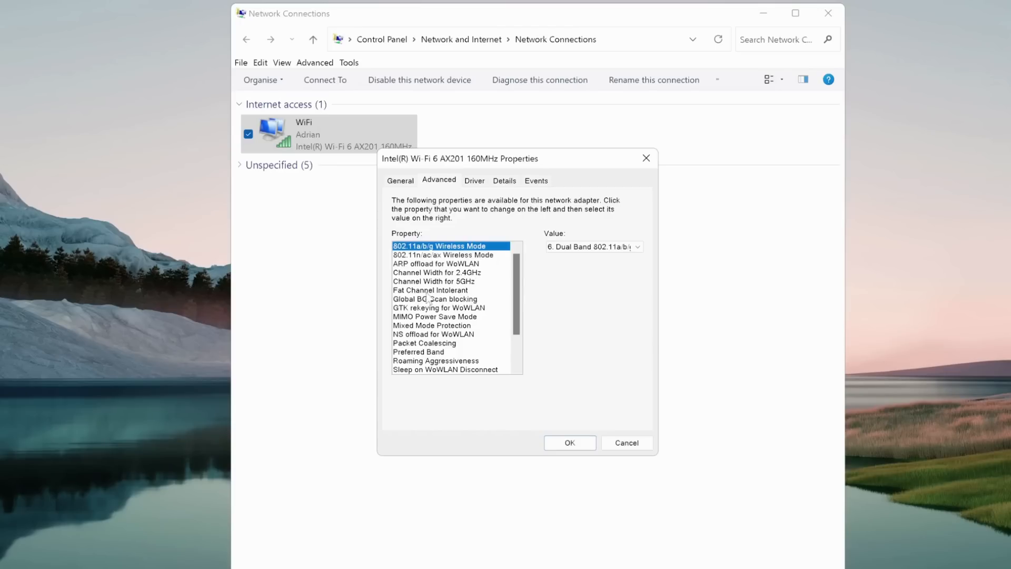
{"action": "left_click", "coordinate": [430, 290]}
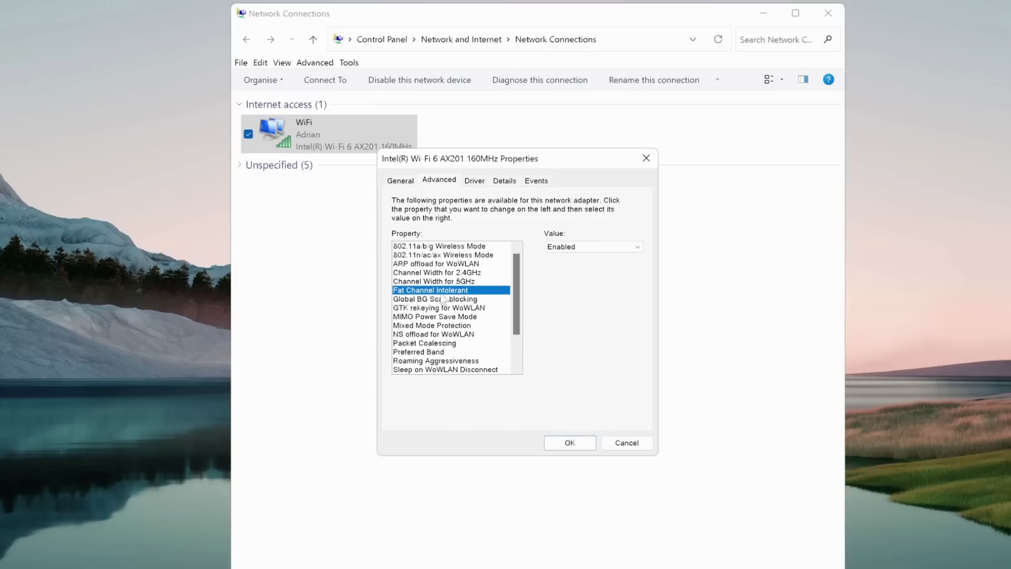
{"action": "mouse_move", "coordinate": [468, 299]}
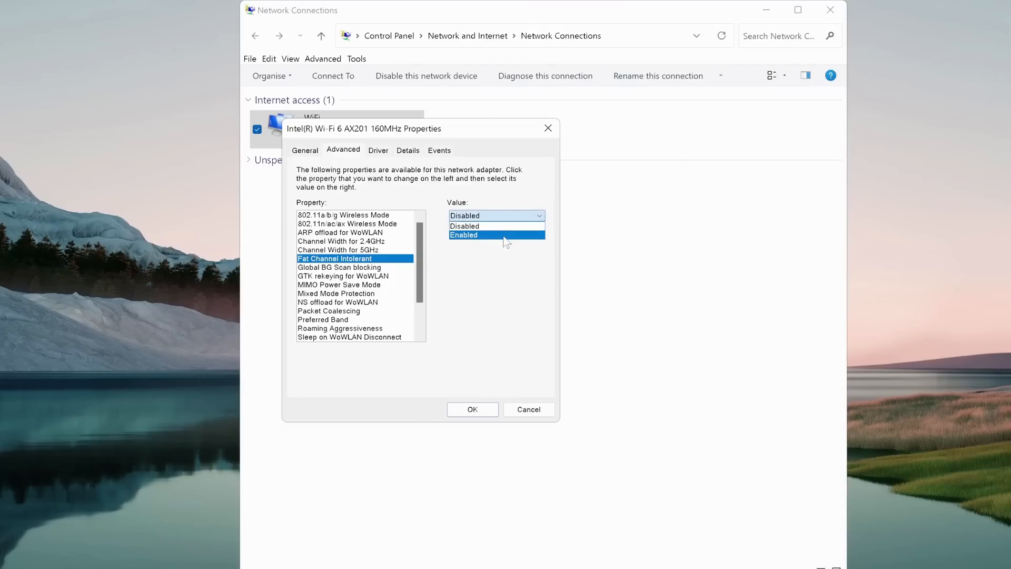
{"action": "left_click", "coordinate": [462, 235]}
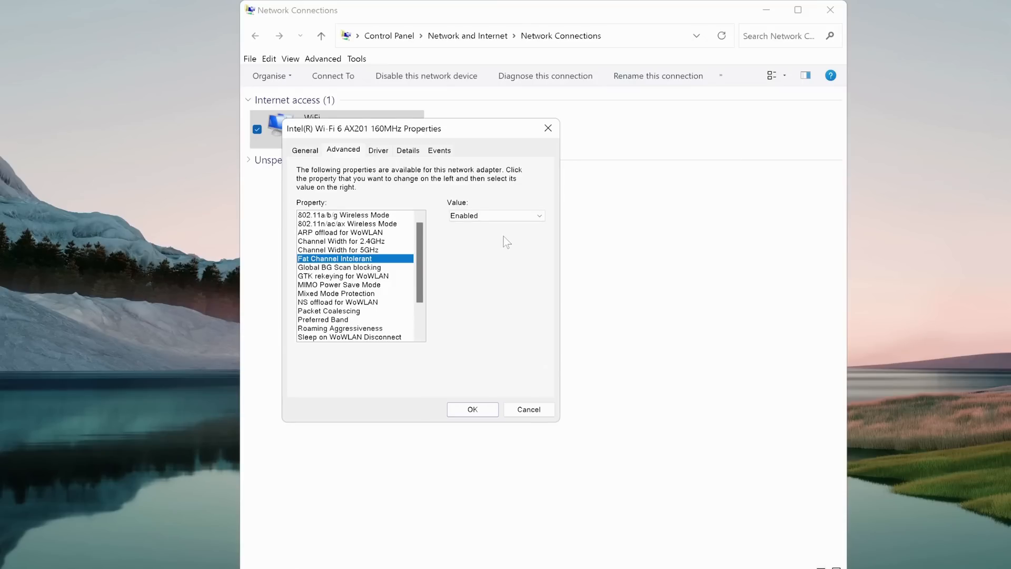
{"action": "mouse_move", "coordinate": [339, 330]}
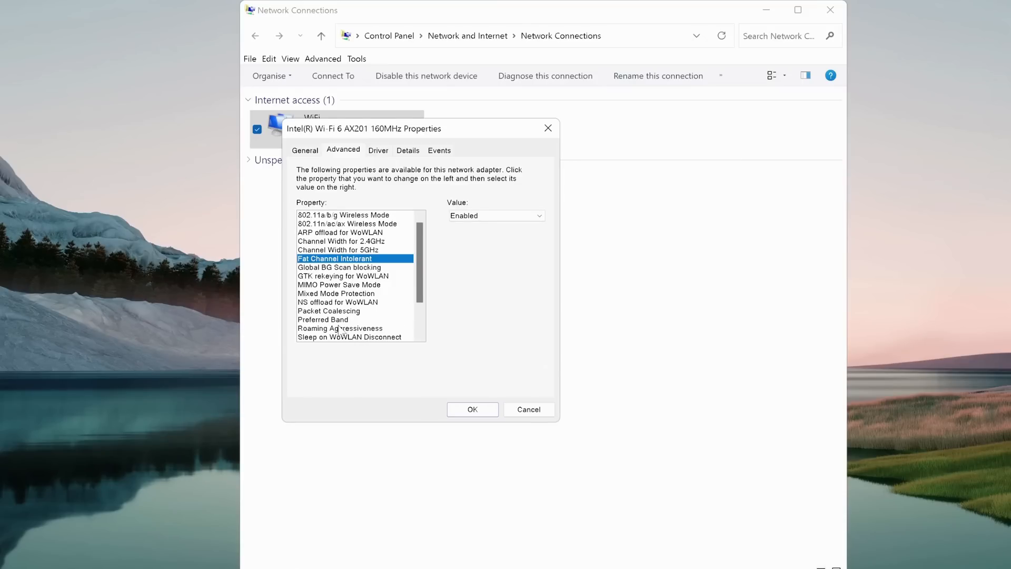
{"action": "left_click", "coordinate": [339, 328]}
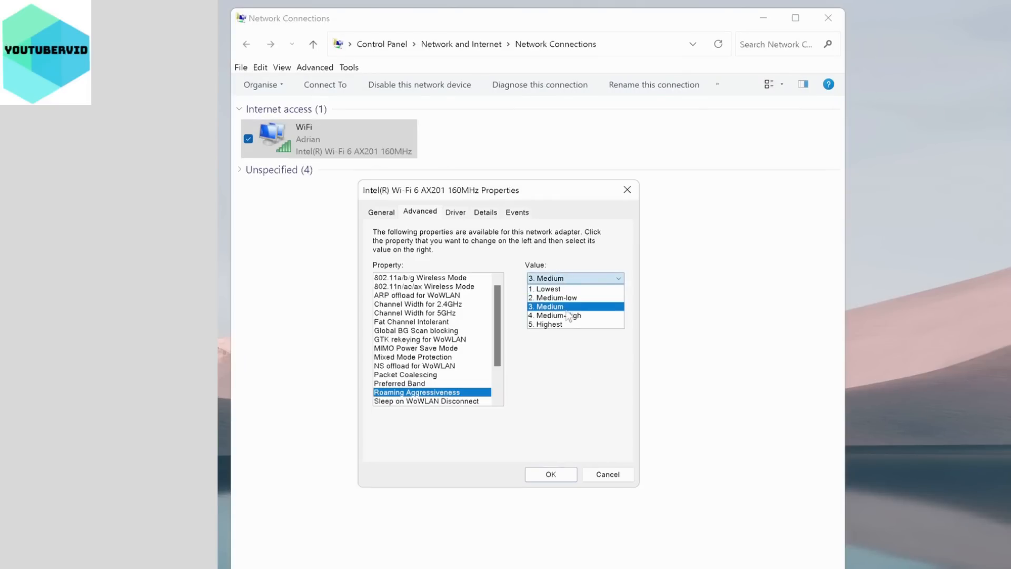
Lower Roaming Aggressiveness to 2. Medium-low and save the adapter settings.
{"action": "left_click", "coordinate": [557, 314]}
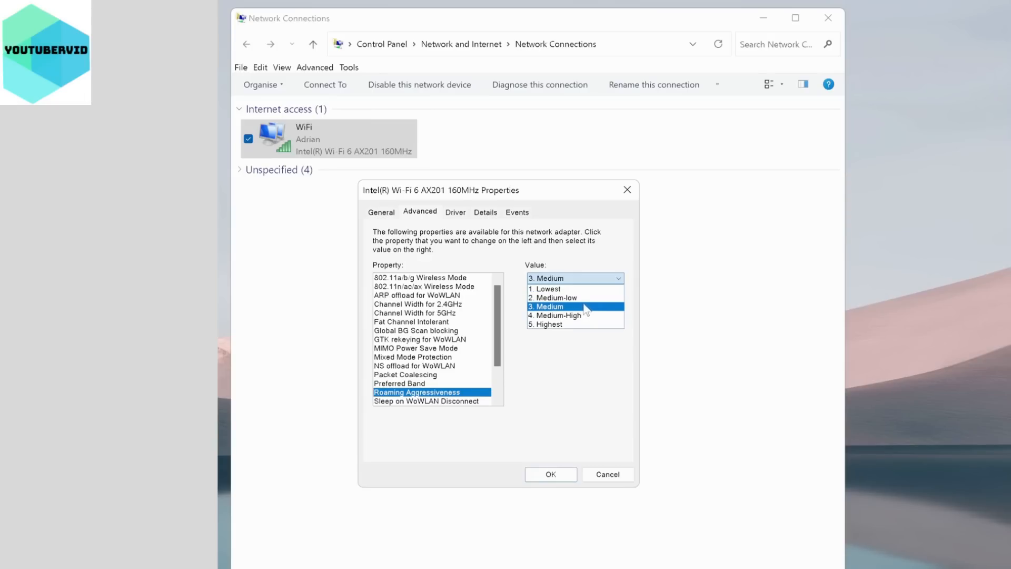
{"action": "left_click", "coordinate": [554, 297]}
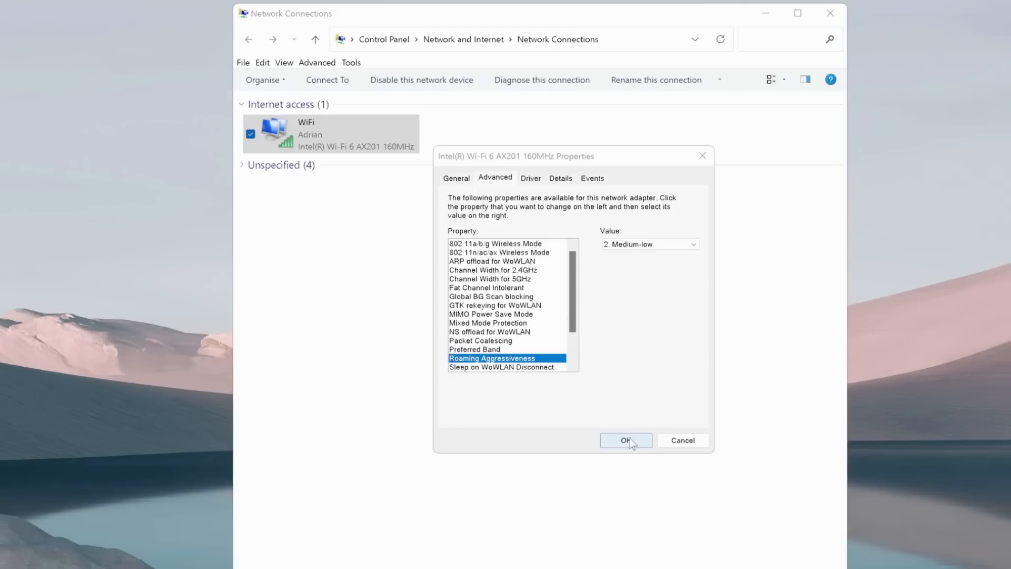
{"action": "left_click", "coordinate": [625, 439]}
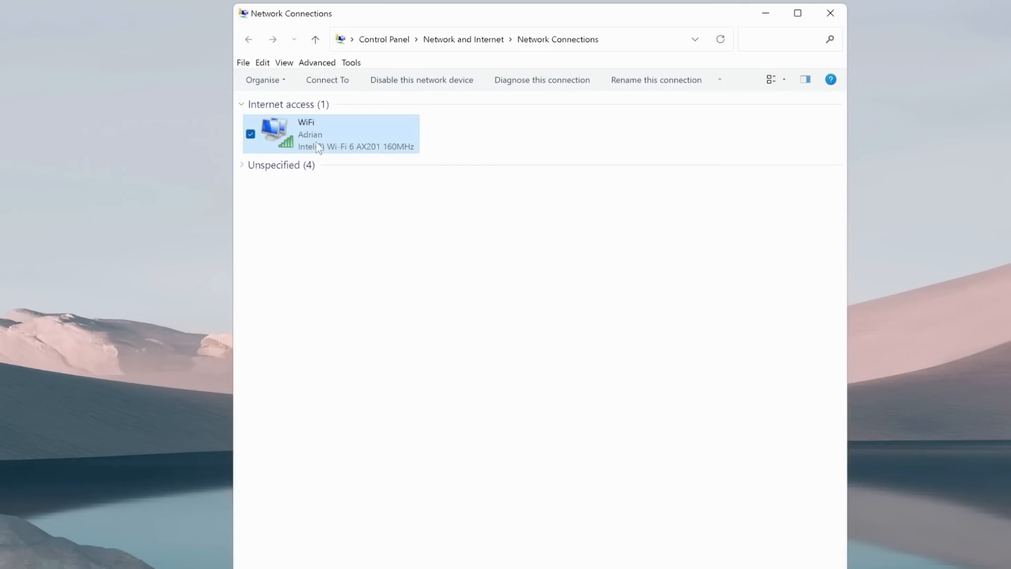
Reopen the WiFi connection's properties and open its Internet Protocol Version 4 (TCP/IPv4) settings.
{"action": "right_click", "coordinate": [319, 133]}
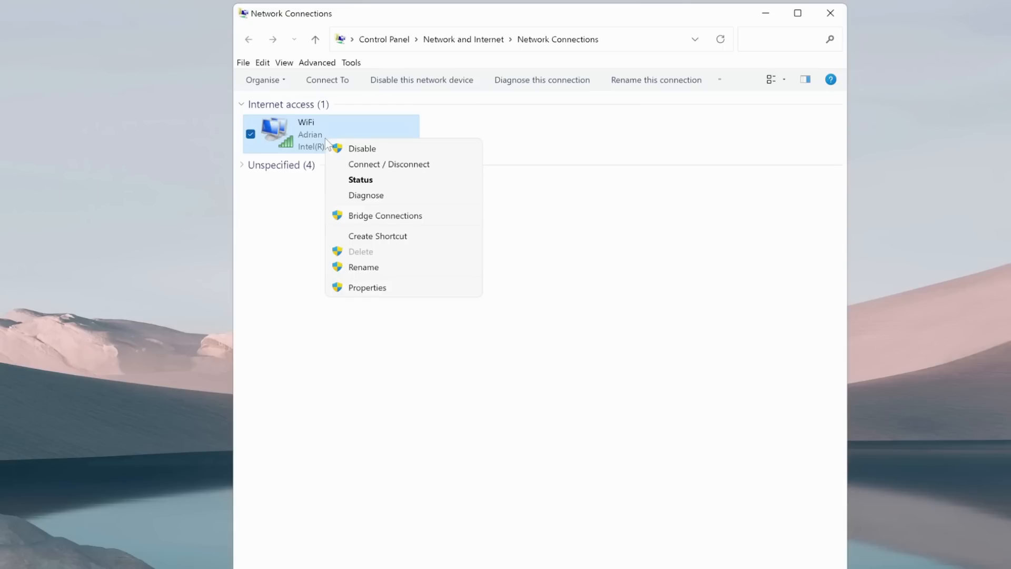
{"action": "left_click", "coordinate": [366, 287]}
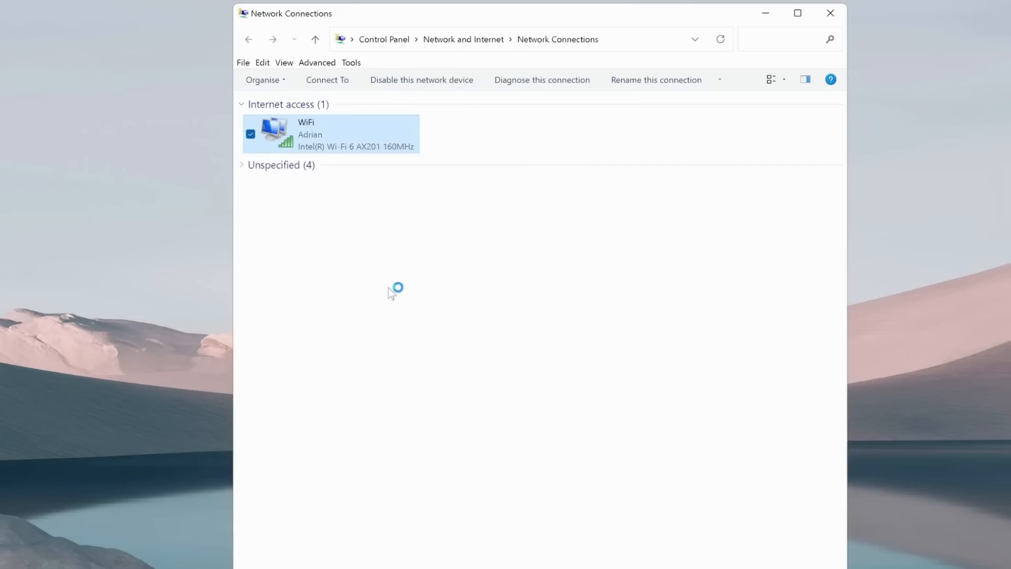
{"action": "double_click", "coordinate": [330, 133]}
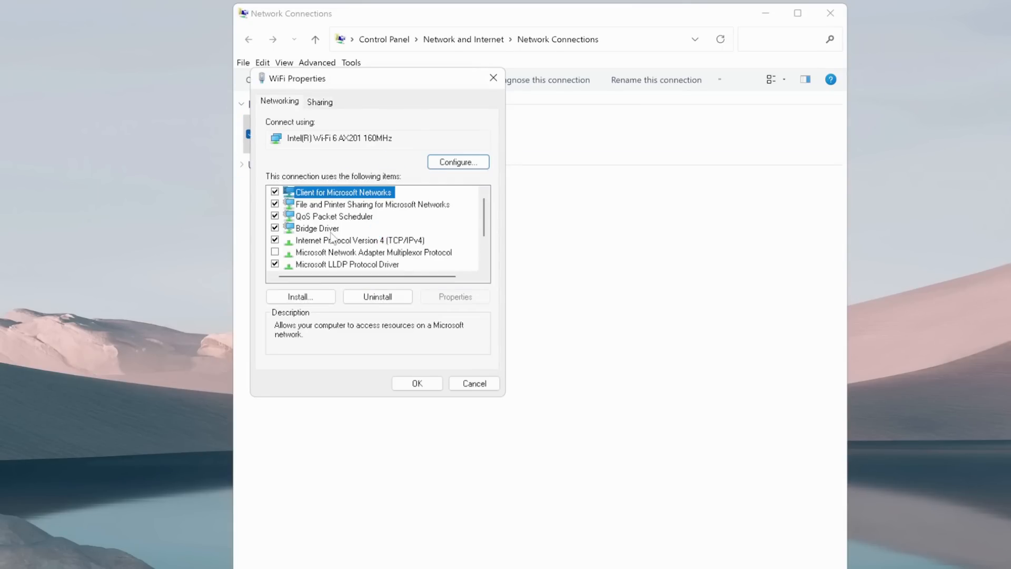
{"action": "left_click", "coordinate": [361, 240]}
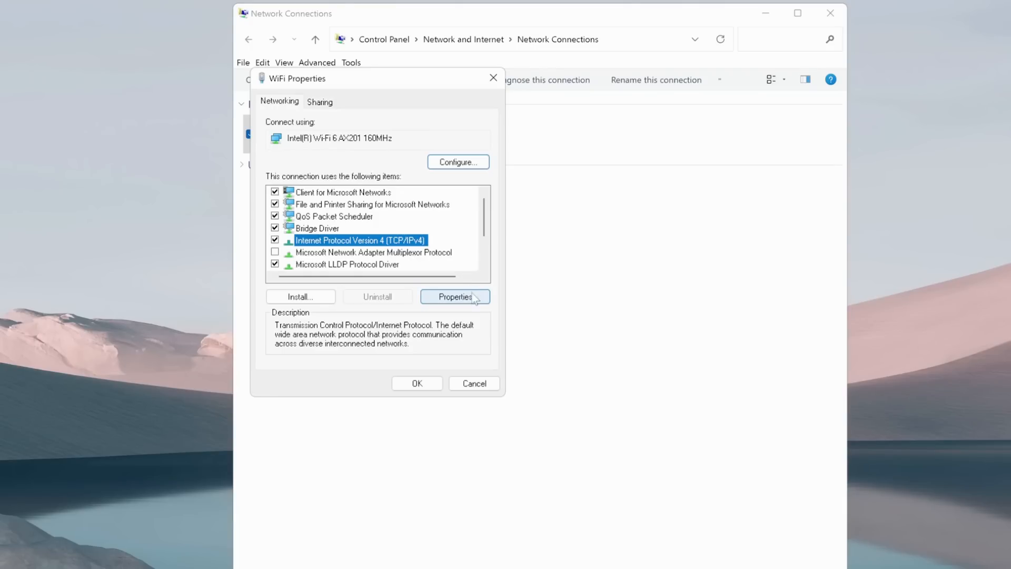
{"action": "left_click", "coordinate": [454, 297]}
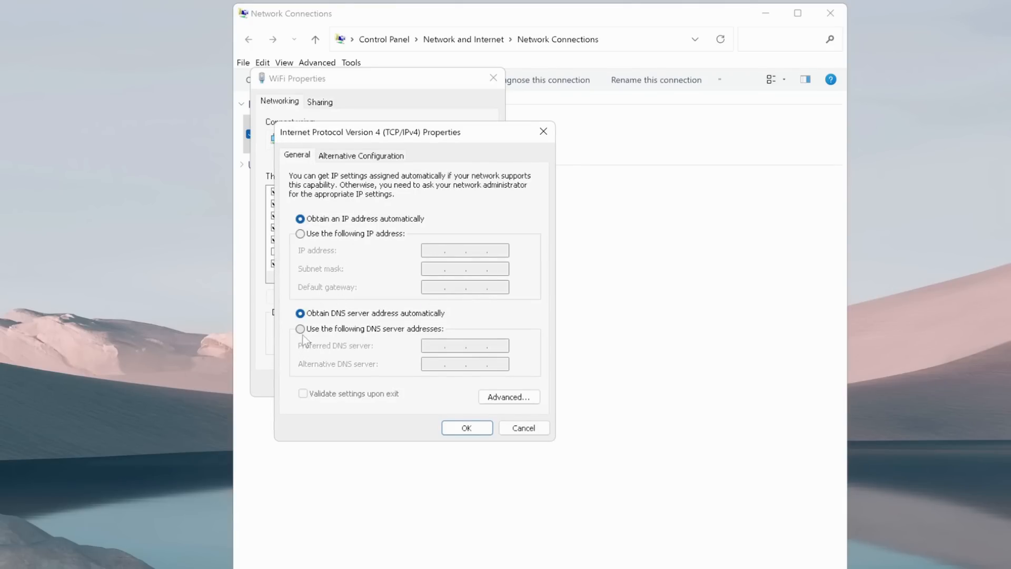
Switch to manual DNS server addresses and enter 8.8.8.8 as the preferred server.
{"action": "left_click", "coordinate": [300, 329]}
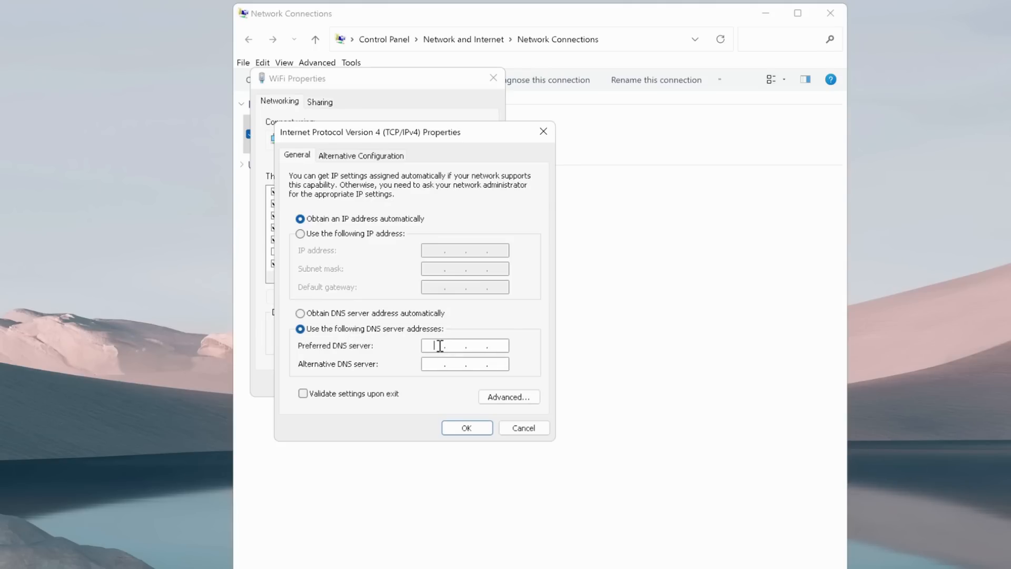
{"action": "type", "text": "8..."}
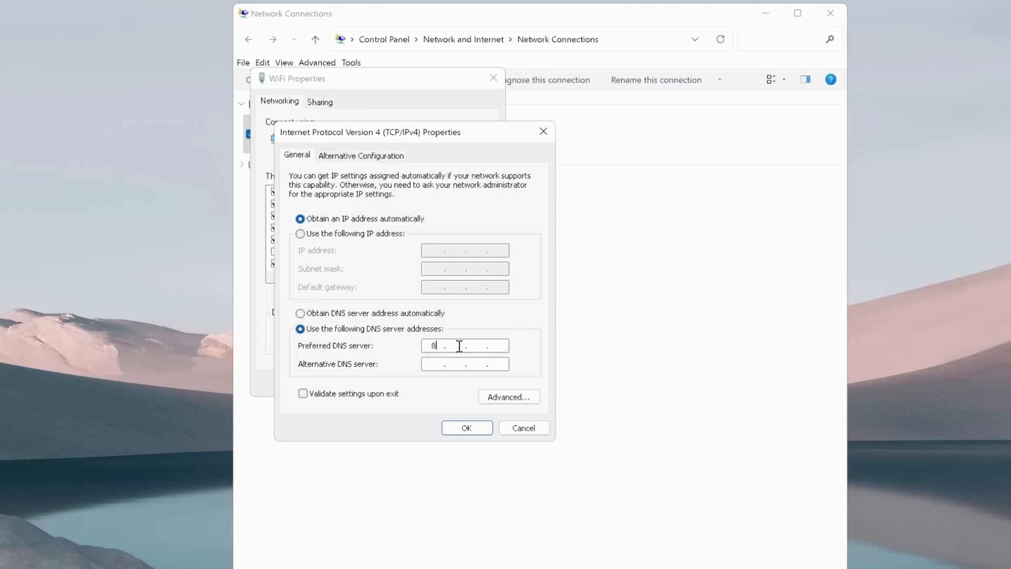
{"action": "type", "text": "8."}
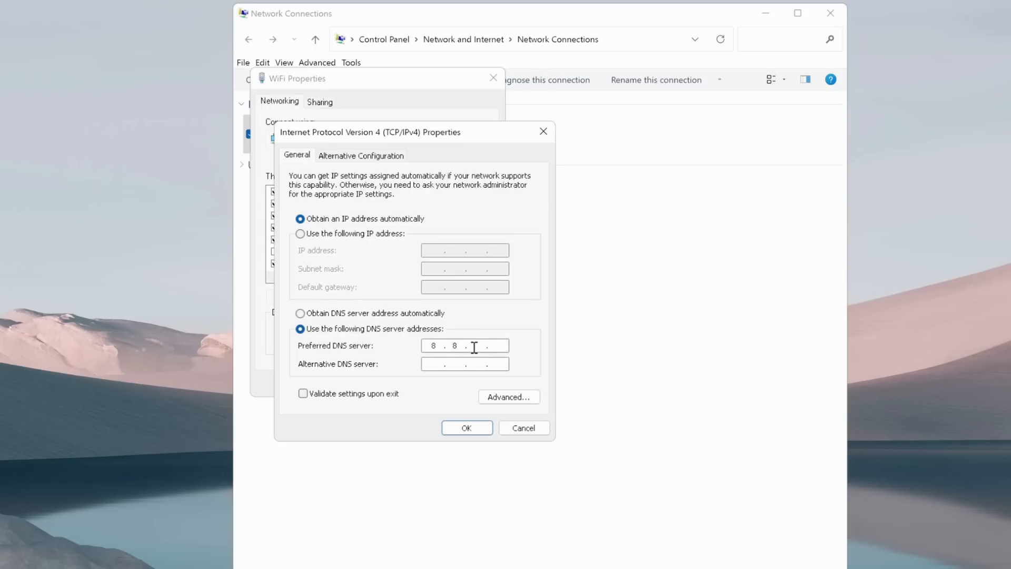
{"action": "type", "text": "8"}
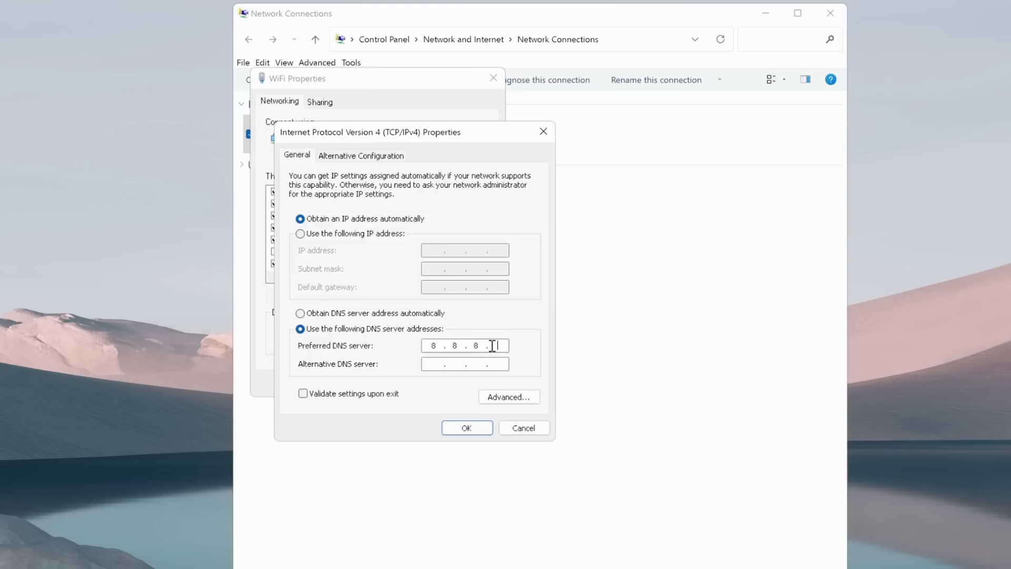
{"action": "type", "text": "8"}
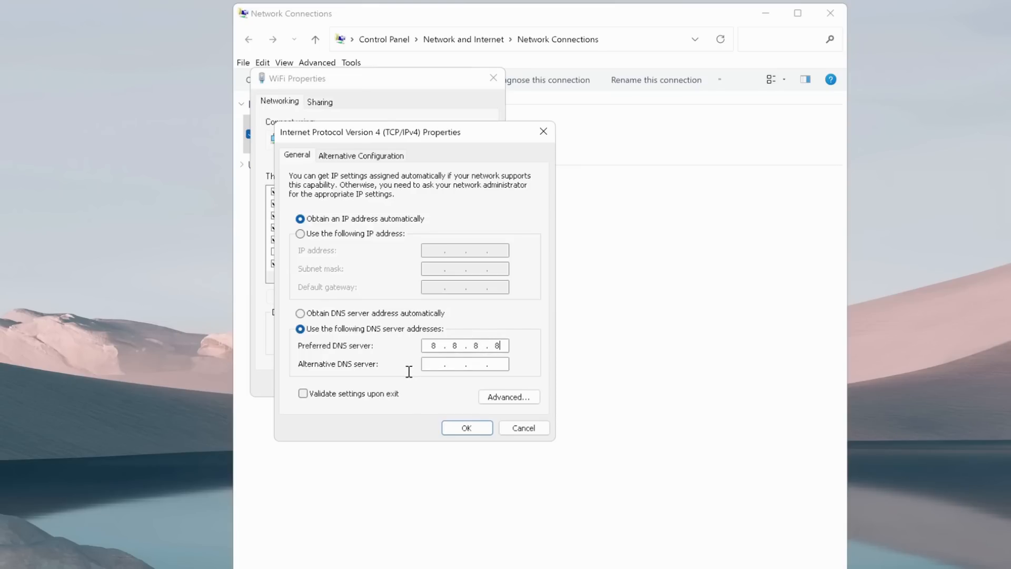
{"action": "mouse_move", "coordinate": [367, 350]}
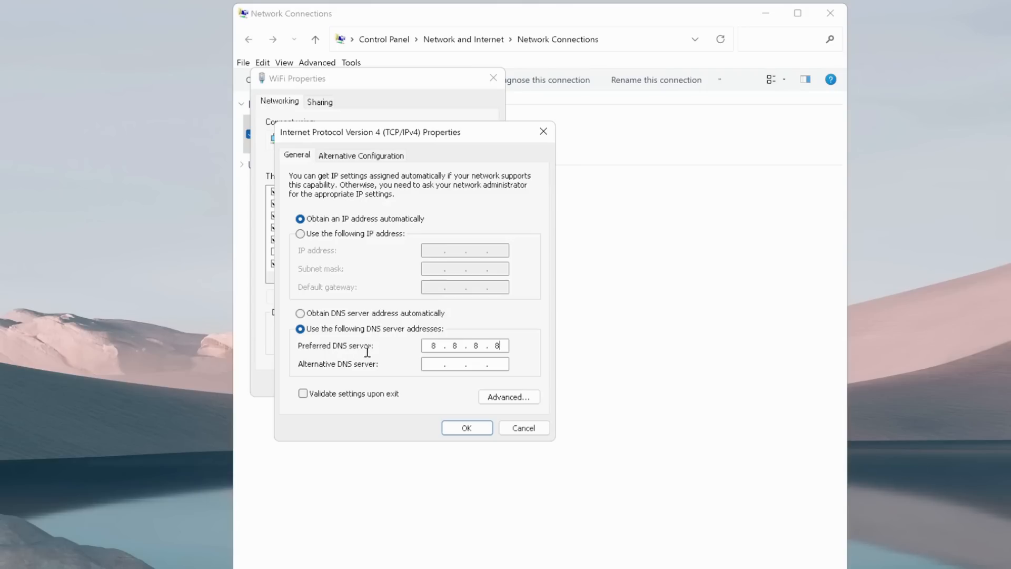
{"action": "mouse_move", "coordinate": [381, 351]}
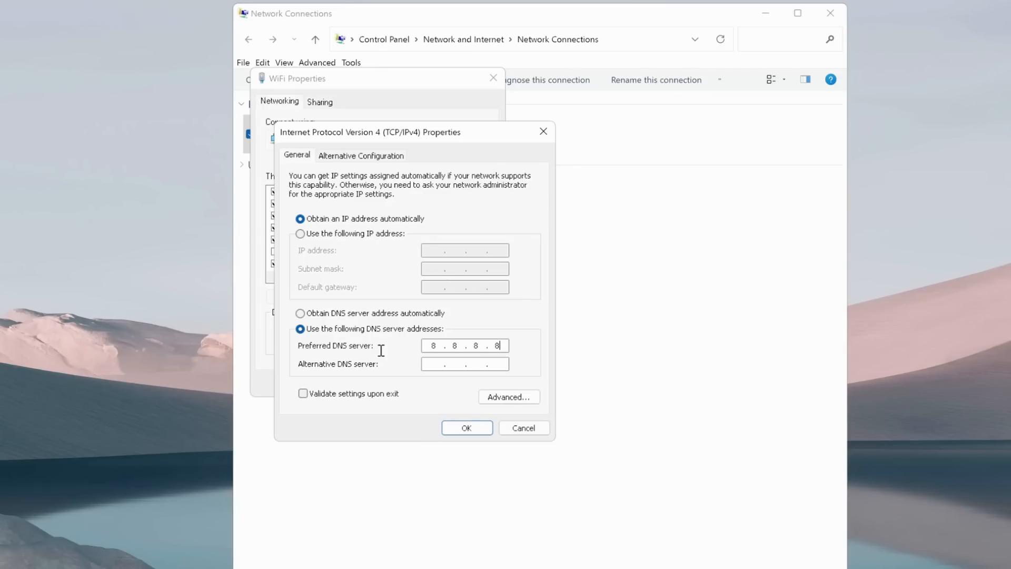
{"action": "mouse_move", "coordinate": [431, 363]}
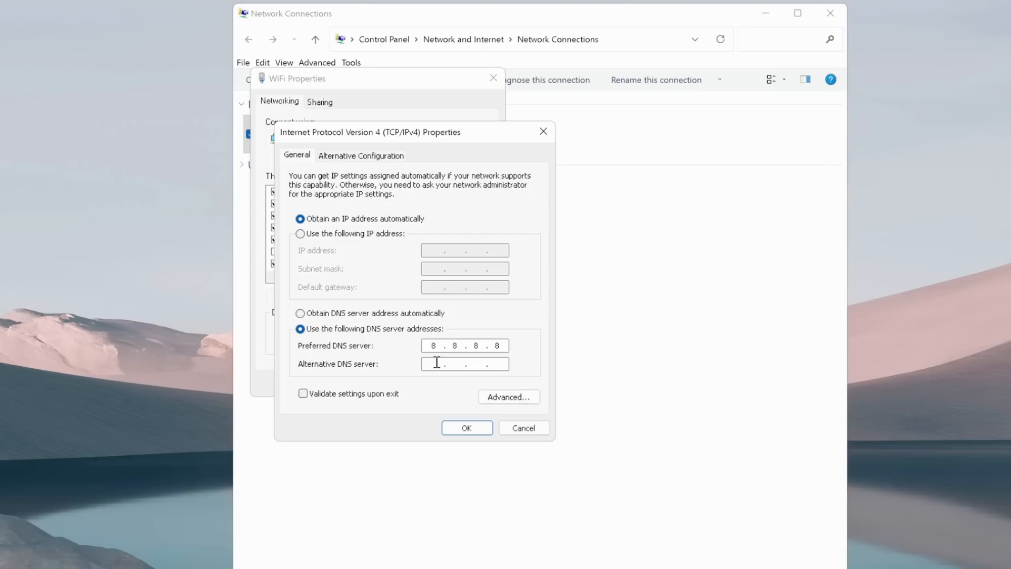
Enter 8.8.4.4 as the alternate DNS server and confirm the IPv4 settings.
{"action": "type", "text": "8"}
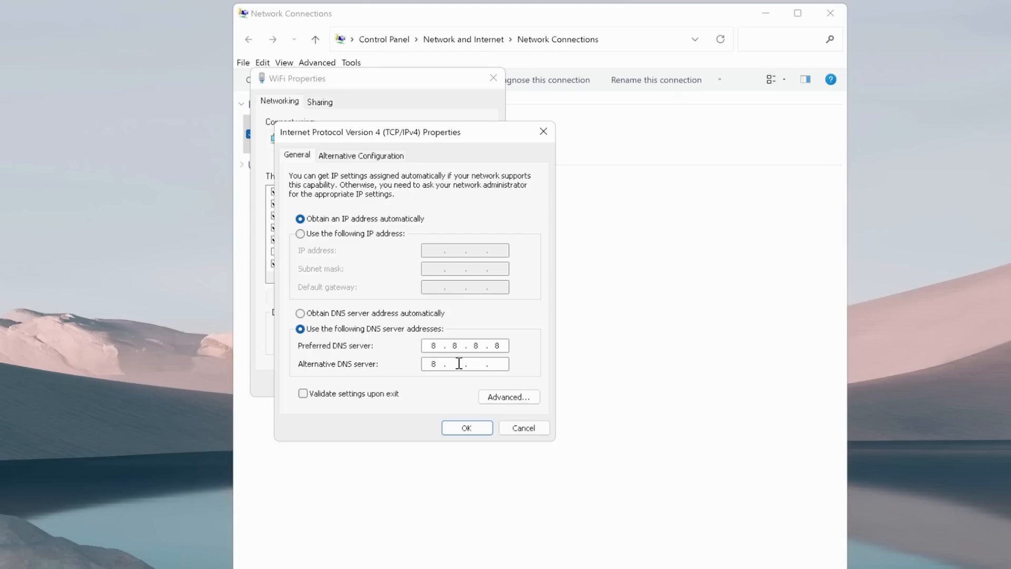
{"action": "type", "text": "8."}
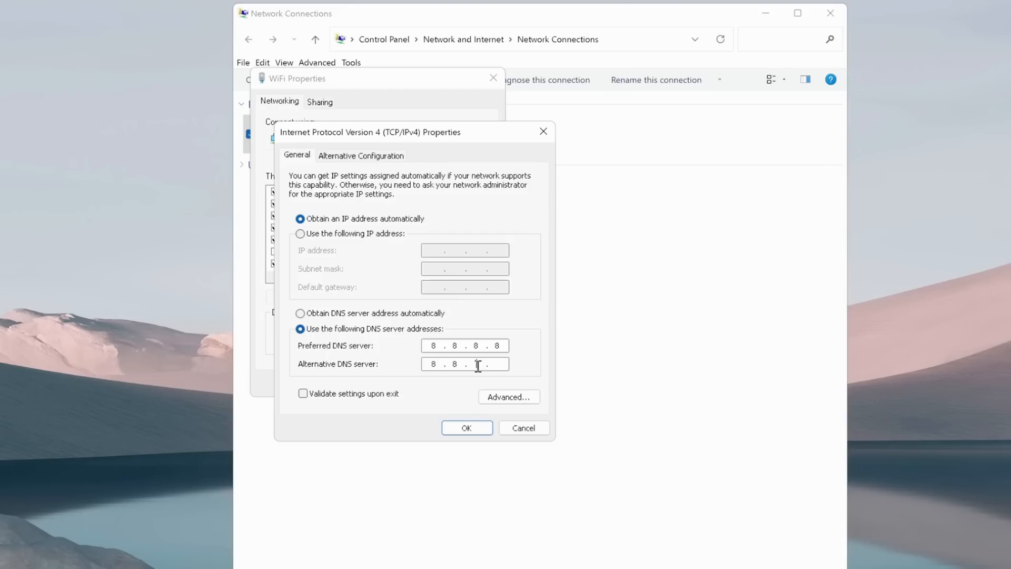
{"action": "type", "text": "4"}
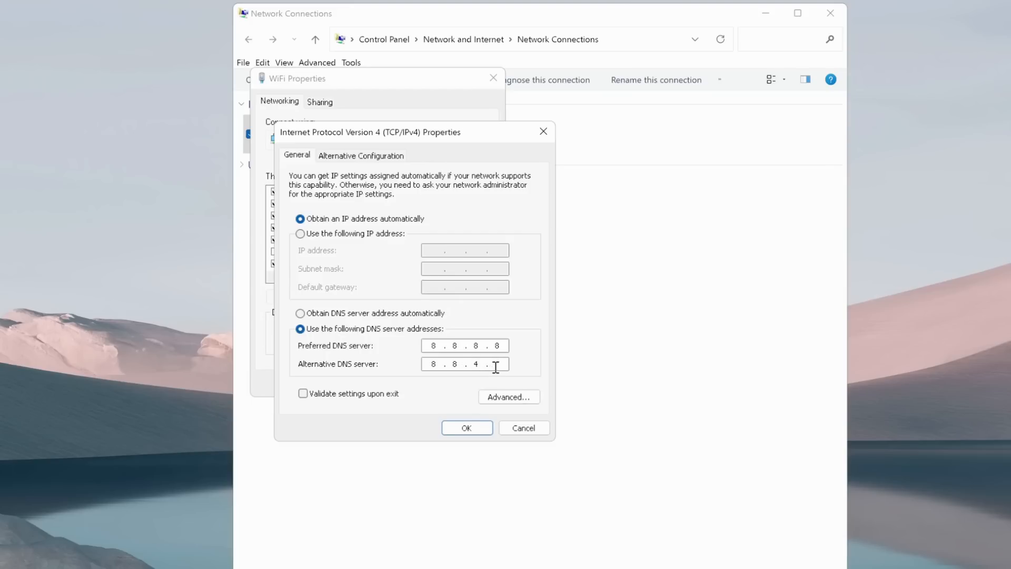
{"action": "type", "text": "4"}
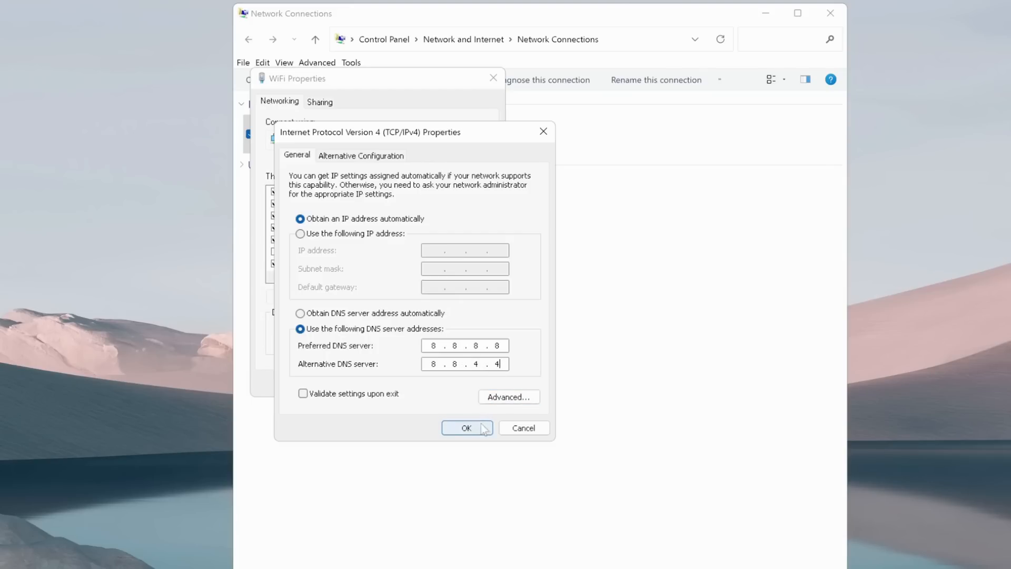
{"action": "left_click", "coordinate": [466, 428]}
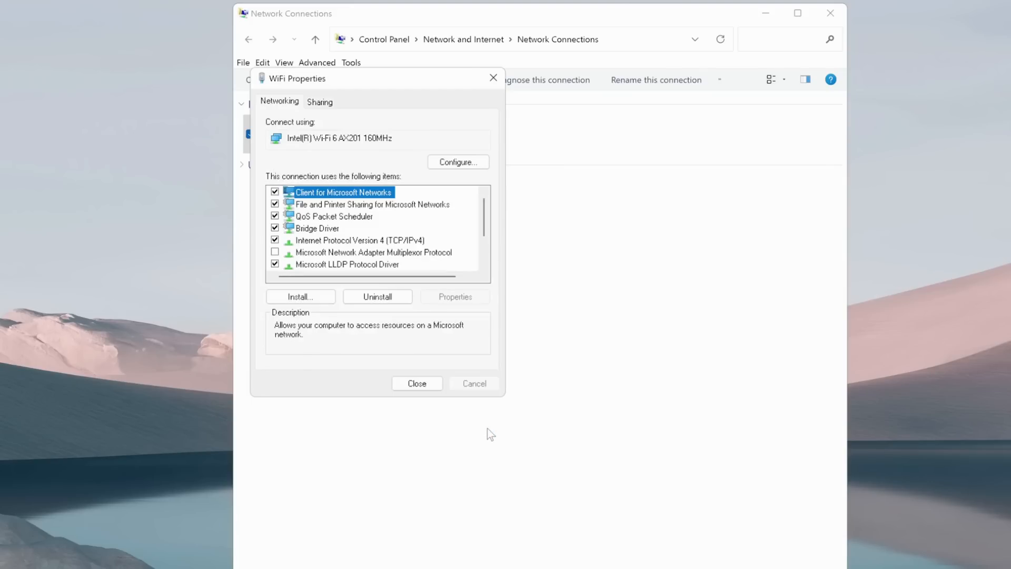